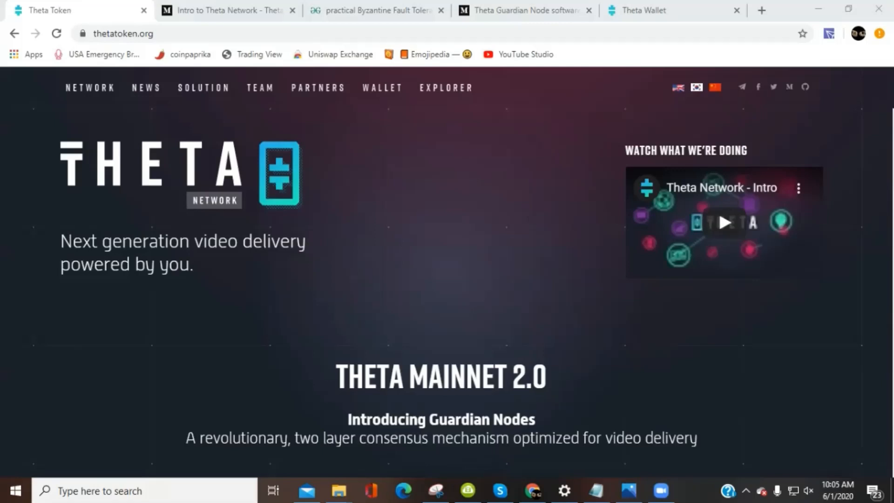
Scroll the current page, then switch to Medium's Intro to Theta Network article and read down
{"action": "scroll", "scroll_direction": "down", "scroll_amount": 3}
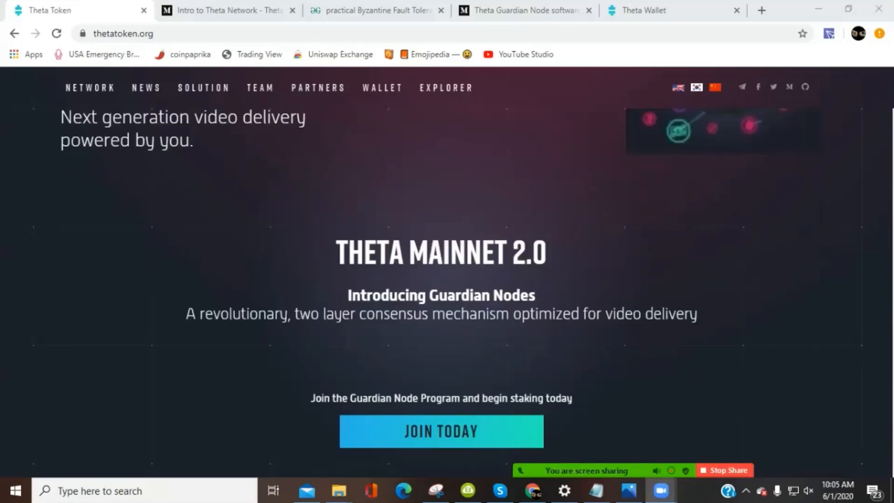
{"action": "scroll", "scroll_direction": "down", "scroll_amount": 3}
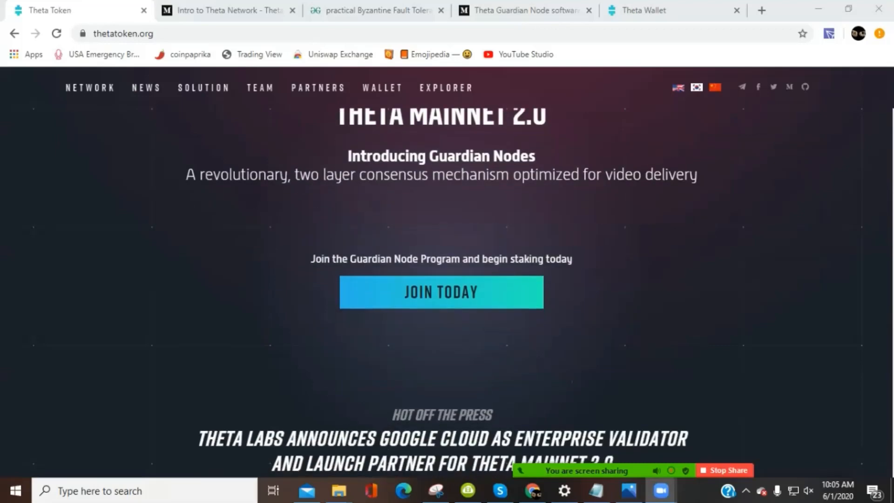
{"action": "scroll", "scroll_direction": "down", "scroll_amount": 3}
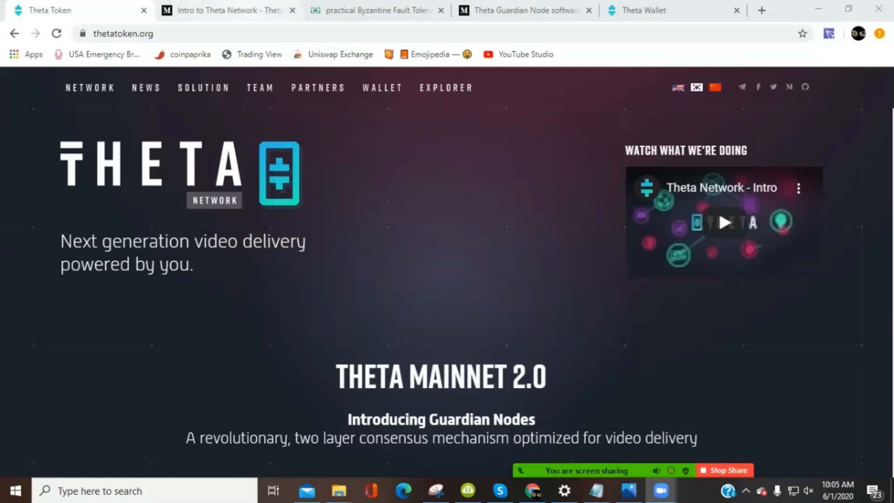
{"action": "left_click", "coordinate": [227, 10]}
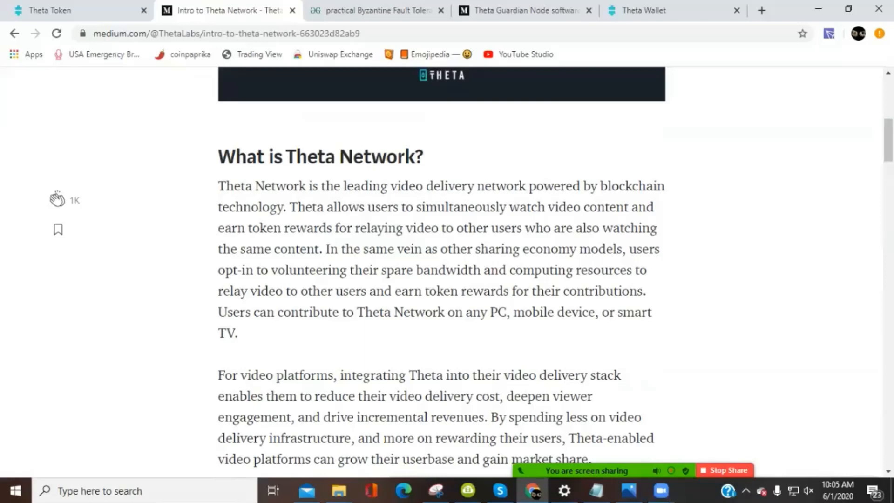
{"action": "scroll", "scroll_direction": "down", "scroll_amount": 3}
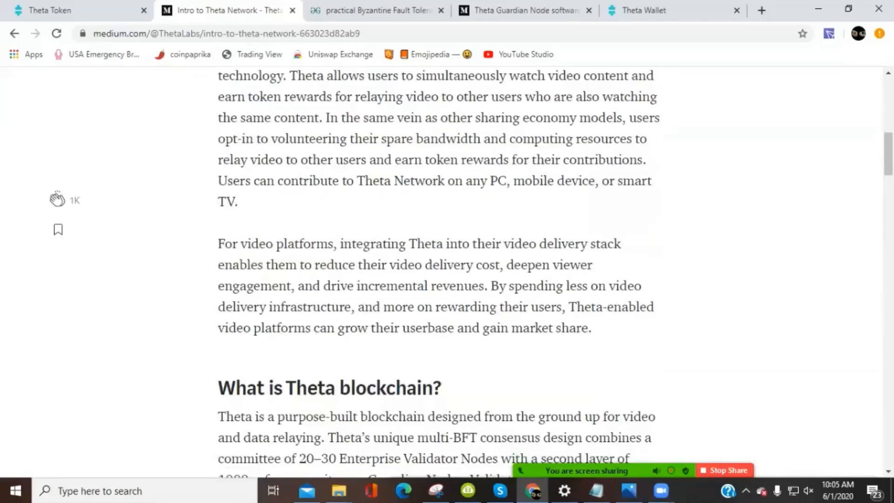
{"action": "scroll", "scroll_direction": "up", "scroll_amount": 3}
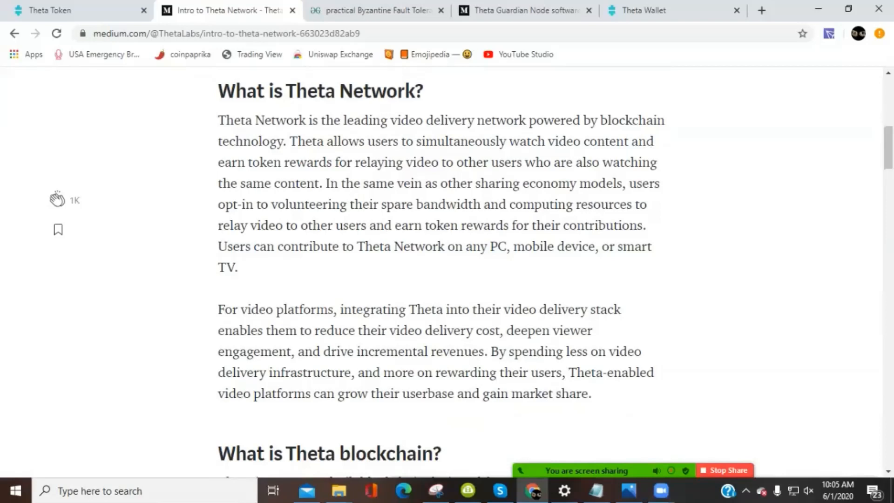
{"action": "scroll", "scroll_direction": "down", "scroll_amount": 3}
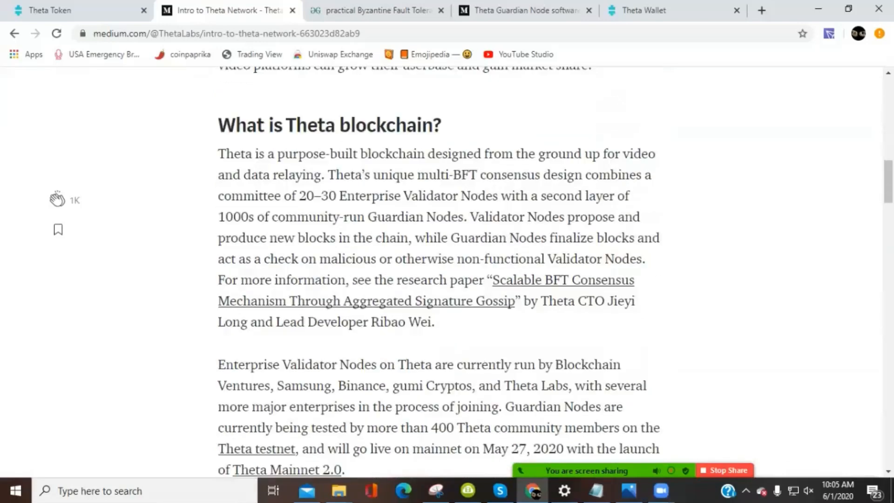
{"action": "scroll", "scroll_direction": "down", "scroll_amount": 3}
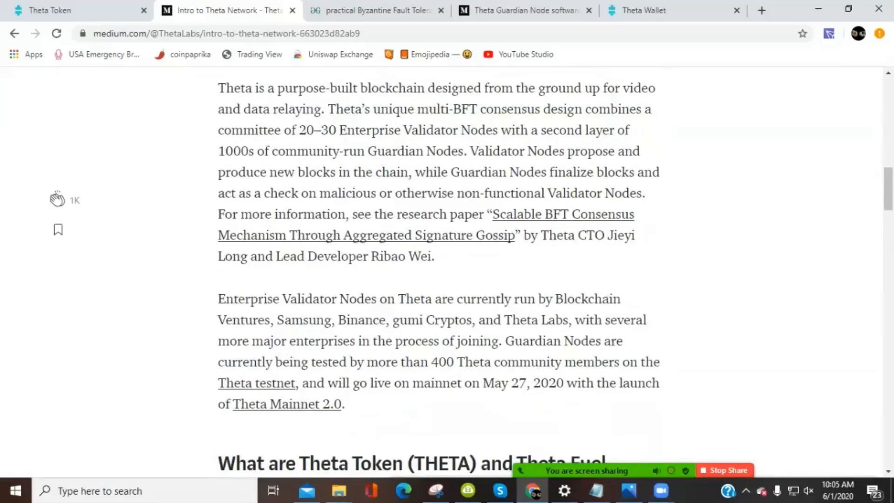
Glance at the practical Byzantine Fault Tolerance article, then return and read to the Theta Token and Theta Fuel section
{"action": "left_click", "coordinate": [376, 10]}
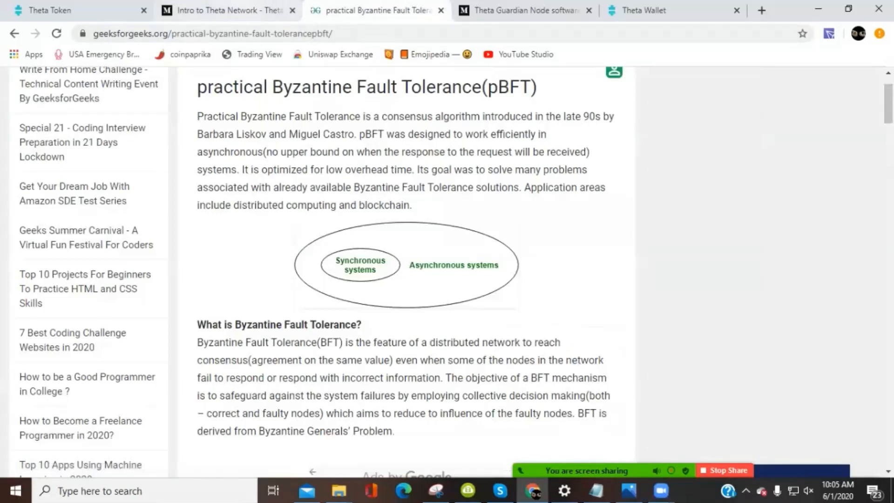
{"action": "left_click", "coordinate": [224, 9]}
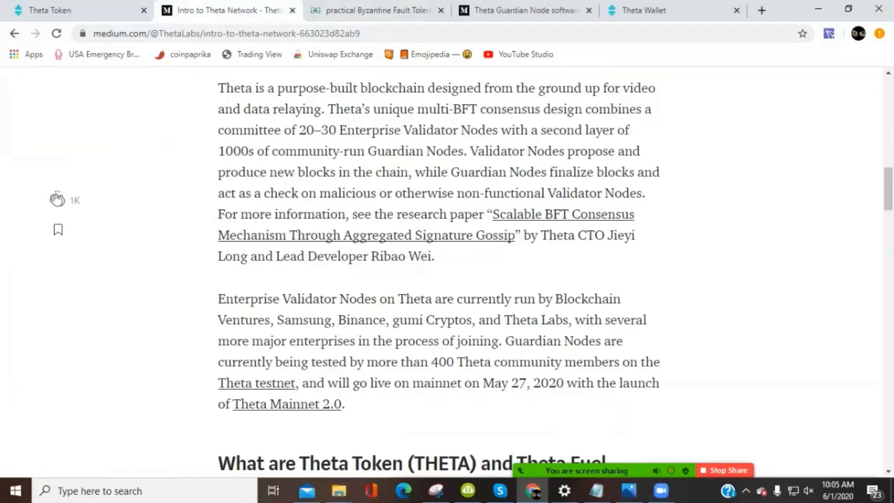
{"action": "scroll", "scroll_direction": "down", "scroll_amount": 3}
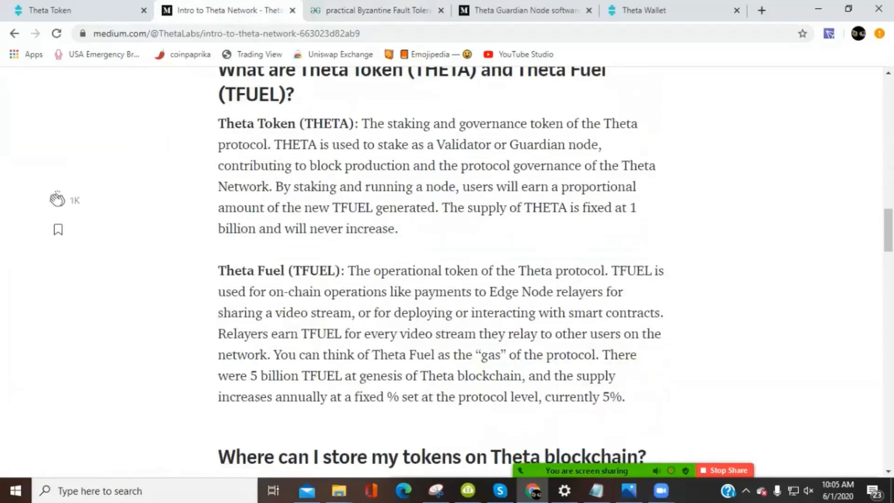
{"action": "scroll", "scroll_direction": "up", "scroll_amount": 3}
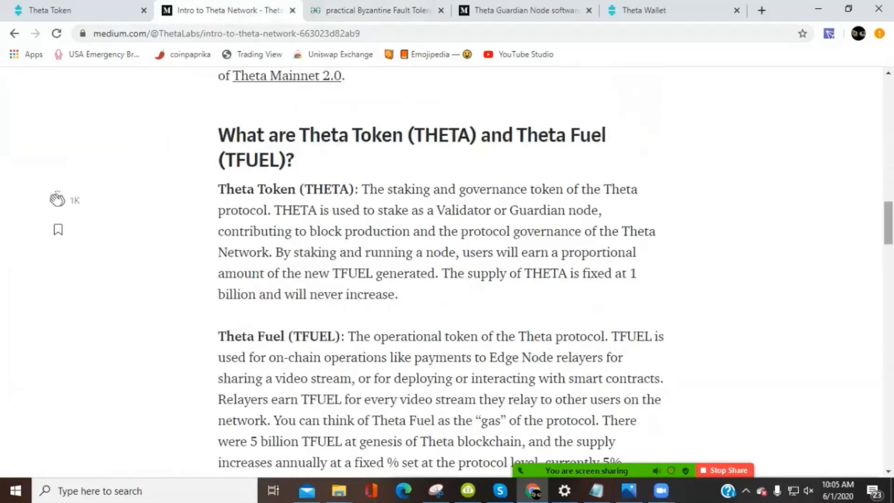
{"action": "scroll", "scroll_direction": "down", "scroll_amount": 3}
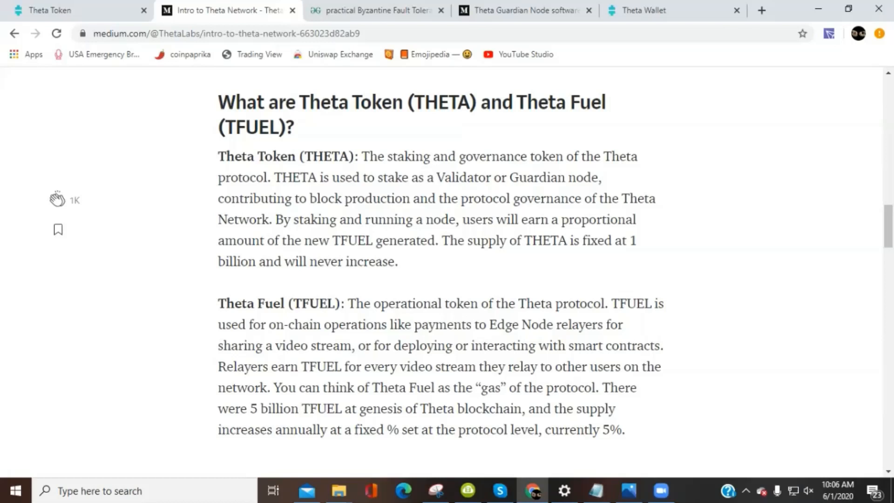
Return to the Theta Network home page at thetatoken.org
{"action": "left_click", "coordinate": [56, 10]}
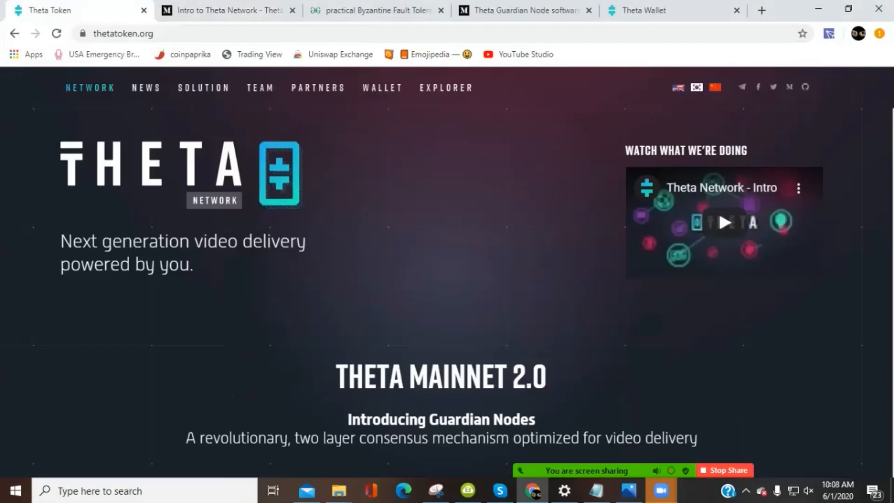
{"action": "mouse_move", "coordinate": [382, 87]}
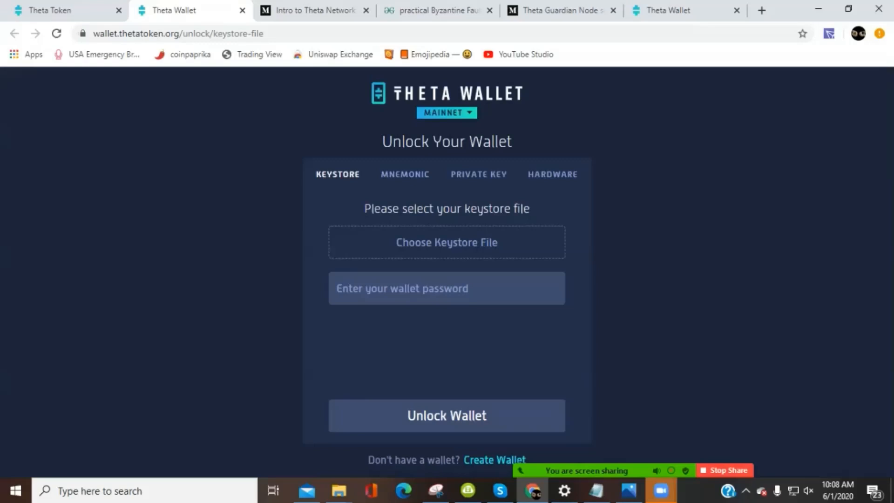
{"action": "mouse_move", "coordinate": [494, 460]}
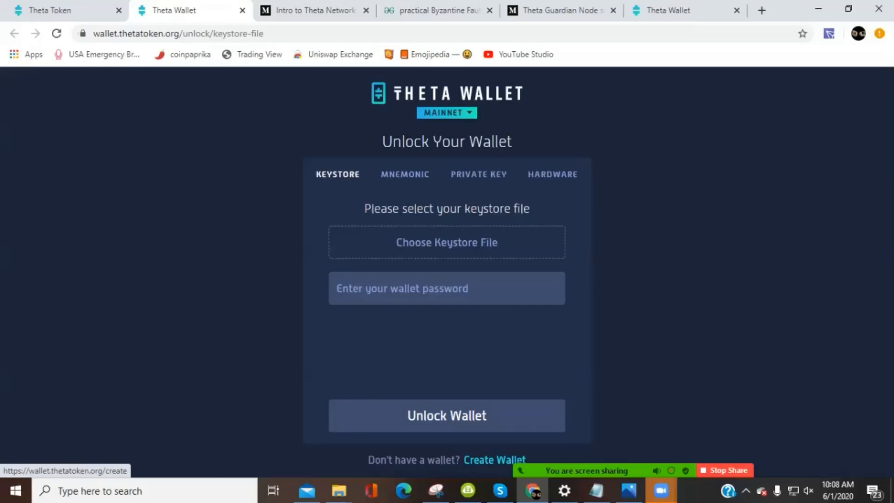
{"action": "left_click", "coordinate": [493, 460]}
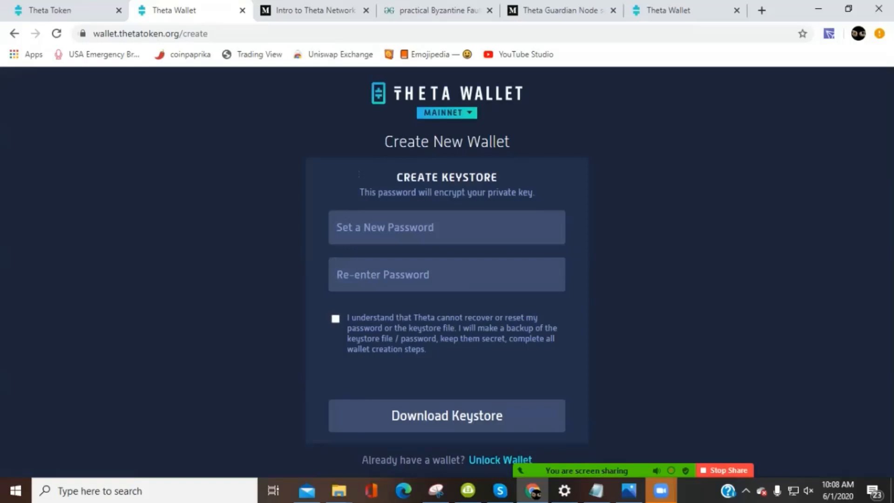
{"action": "type", "text": "password"}
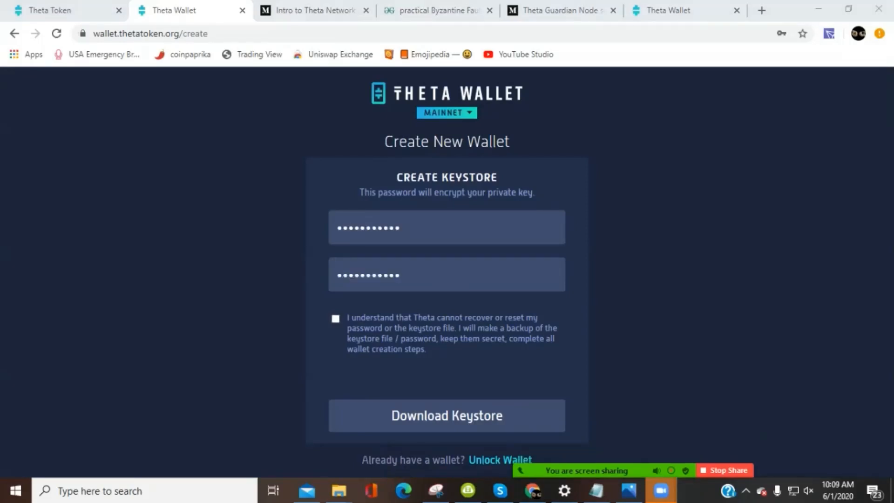
{"action": "left_click", "coordinate": [335, 319]}
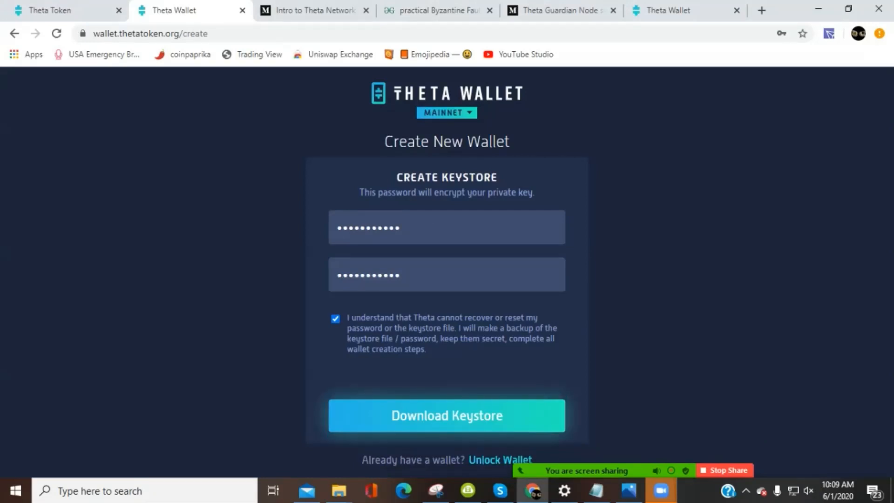
{"action": "left_click", "coordinate": [446, 415]}
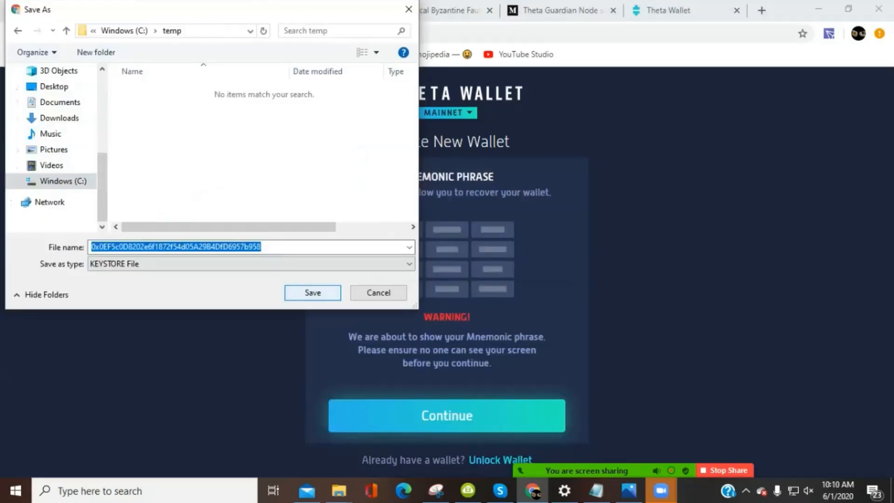
Save the keystore file into the temp folder with its default name
{"action": "left_click", "coordinate": [312, 292]}
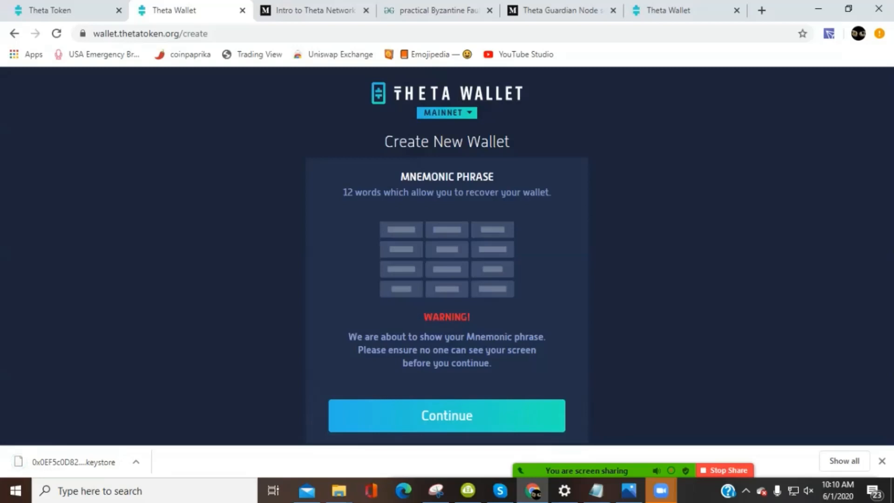
Continue into the new wallet and check the Send form and Receive address panel, closing both
{"action": "left_click", "coordinate": [447, 415]}
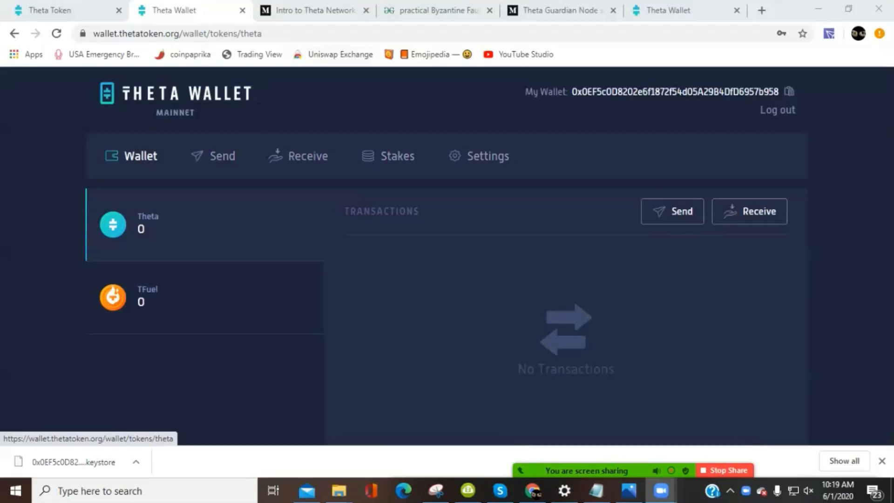
{"action": "mouse_move", "coordinate": [144, 299]}
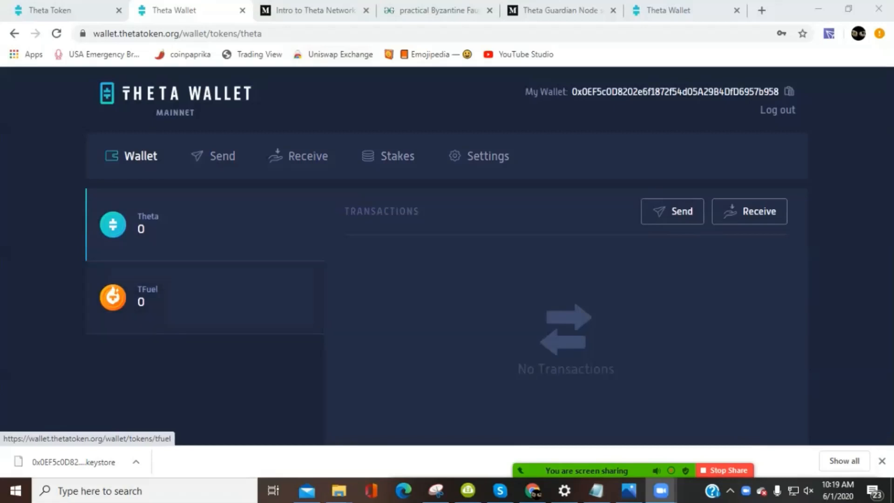
{"action": "left_click", "coordinate": [672, 211]}
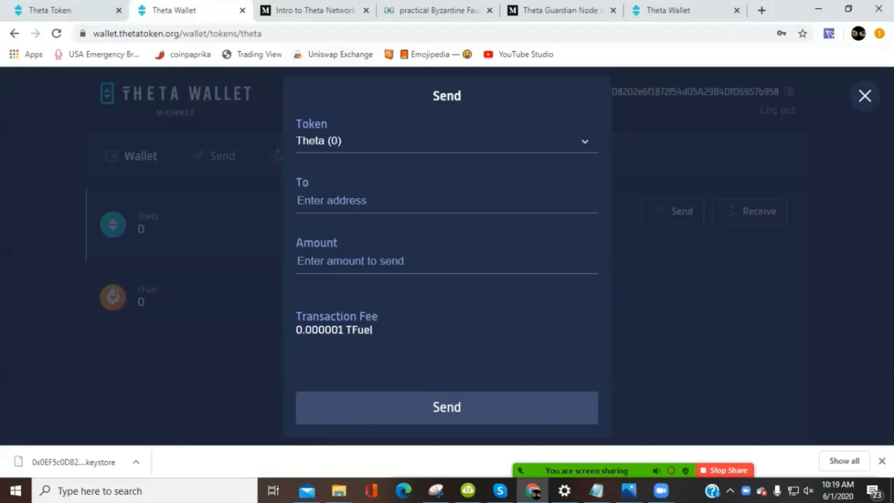
{"action": "left_click", "coordinate": [748, 211]}
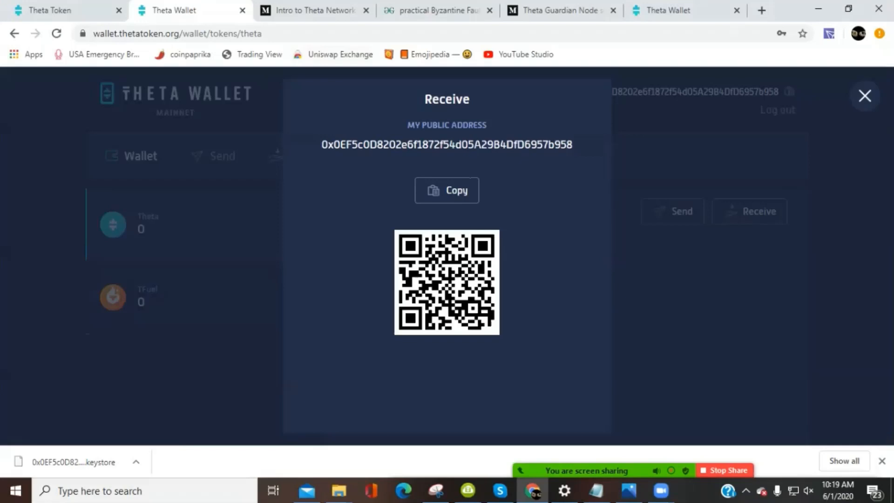
{"action": "left_click", "coordinate": [864, 95]}
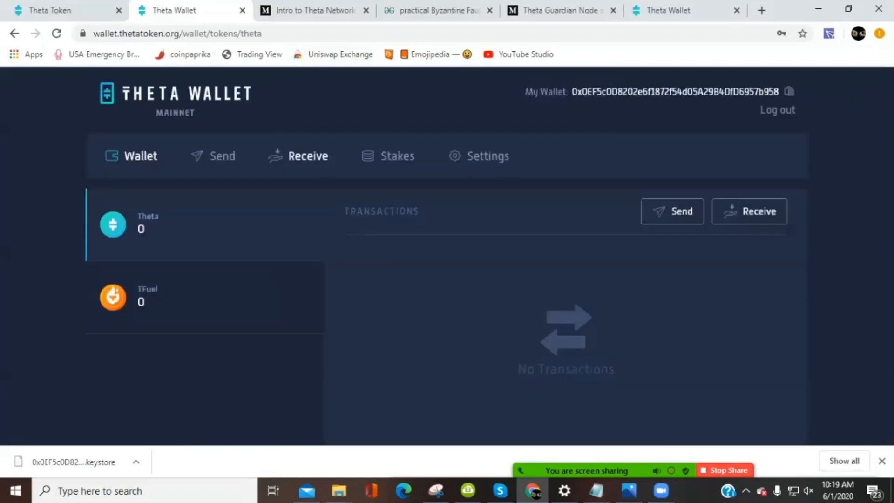
Tour the Stakes and Settings pages, then return to the zero Theta and TFuel balances
{"action": "left_click", "coordinate": [396, 156]}
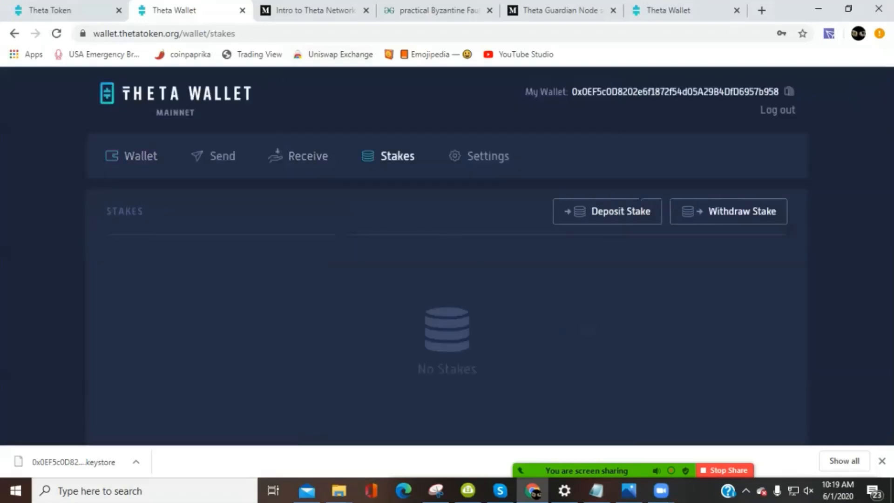
{"action": "left_click", "coordinate": [488, 156]}
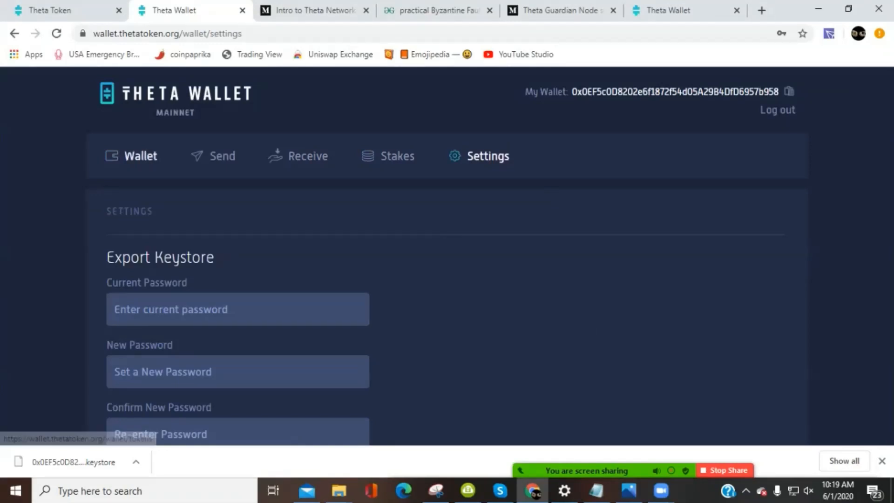
{"action": "left_click", "coordinate": [140, 155]}
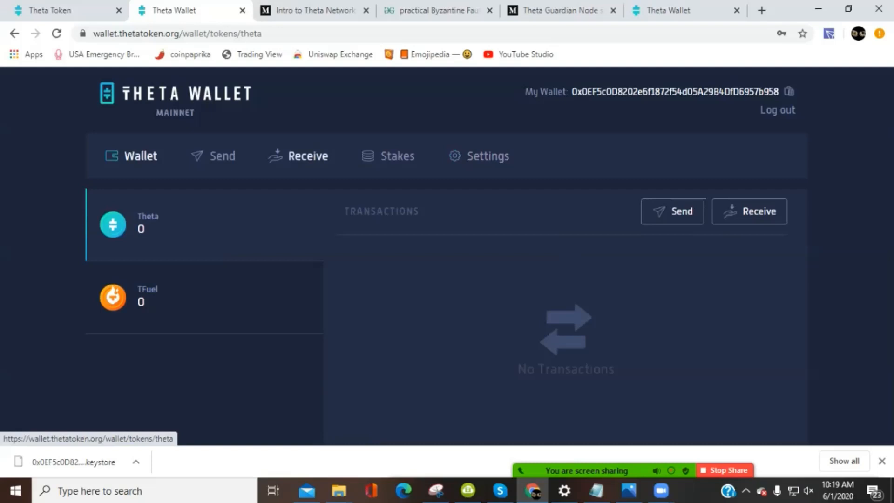
Scroll the thetatoken.org home page to the Guardian Node join section and open the Guardian Node testnet article
{"action": "left_click", "coordinate": [56, 10]}
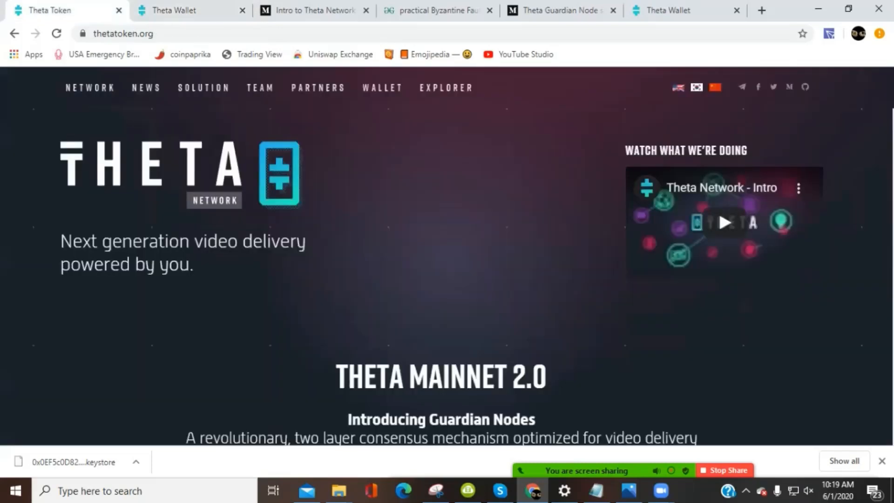
{"action": "scroll", "scroll_direction": "down", "scroll_amount": 3}
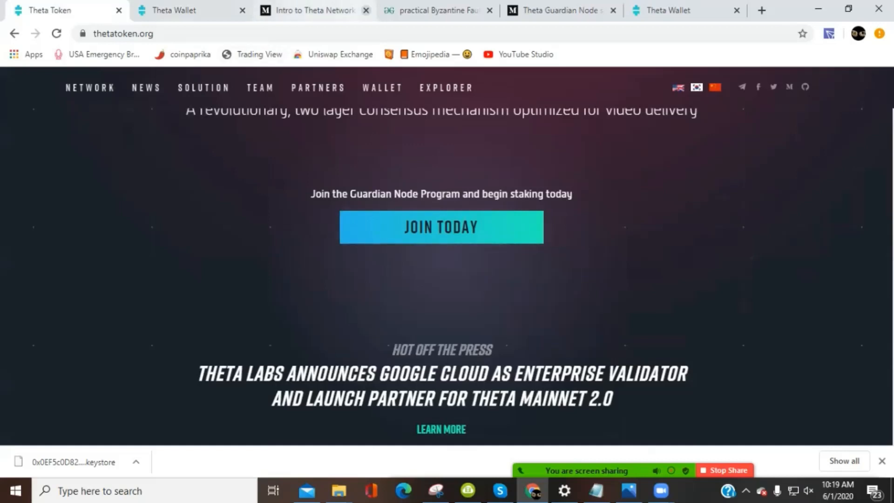
{"action": "left_click", "coordinate": [563, 11]}
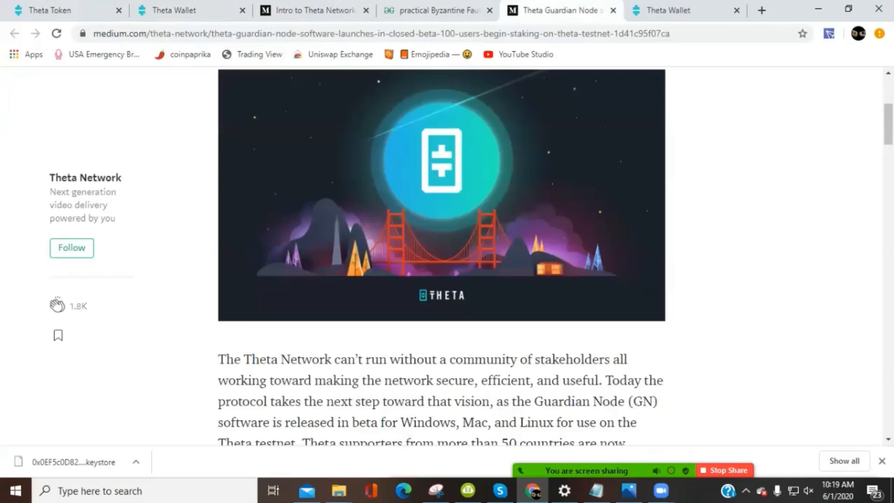
{"action": "scroll", "scroll_direction": "up", "scroll_amount": 3}
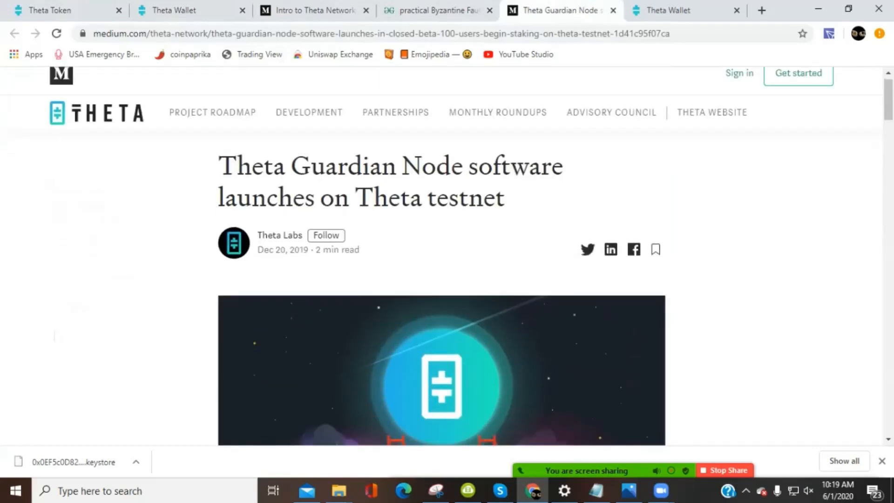
{"action": "scroll", "scroll_direction": "down", "scroll_amount": 3}
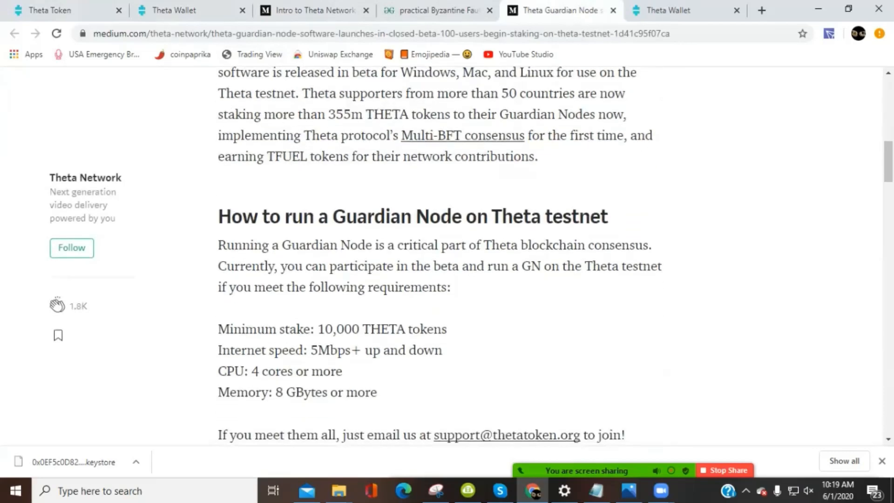
{"action": "scroll", "scroll_direction": "down", "scroll_amount": 3}
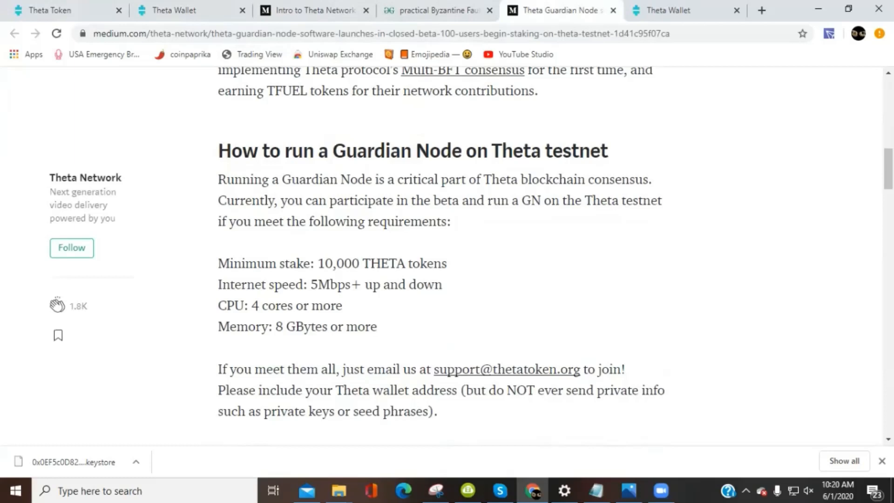
{"action": "scroll", "scroll_direction": "down", "scroll_amount": 3}
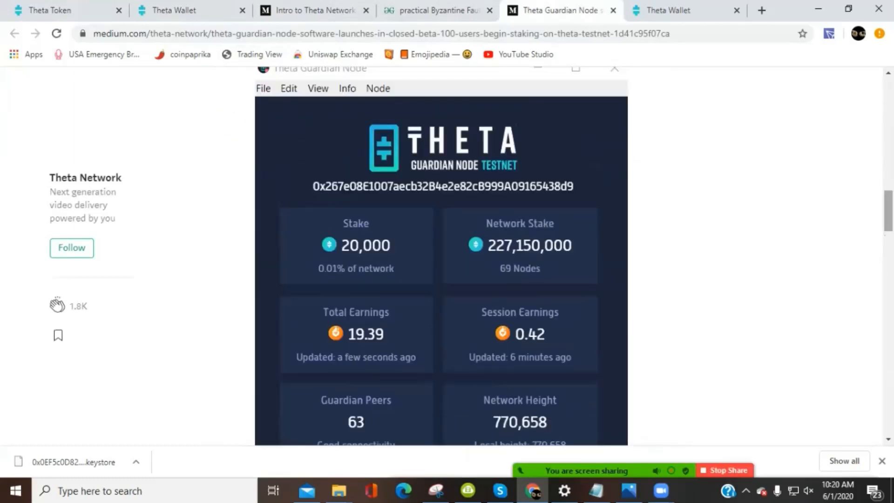
{"action": "scroll", "scroll_direction": "down", "scroll_amount": 3}
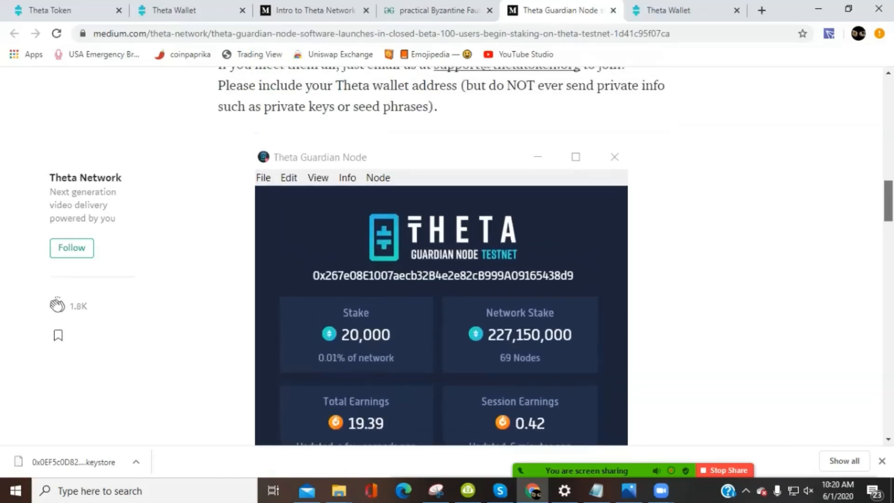
{"action": "scroll", "scroll_direction": "down", "scroll_amount": 3}
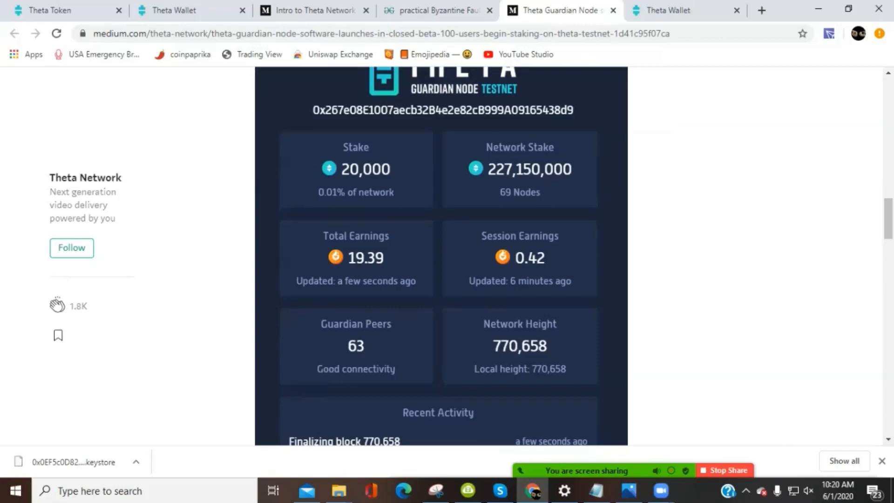
Scroll the thetatoken.org homepage past partners and the network stats map to the Download Theta Edge Node section
{"action": "left_click", "coordinate": [56, 10]}
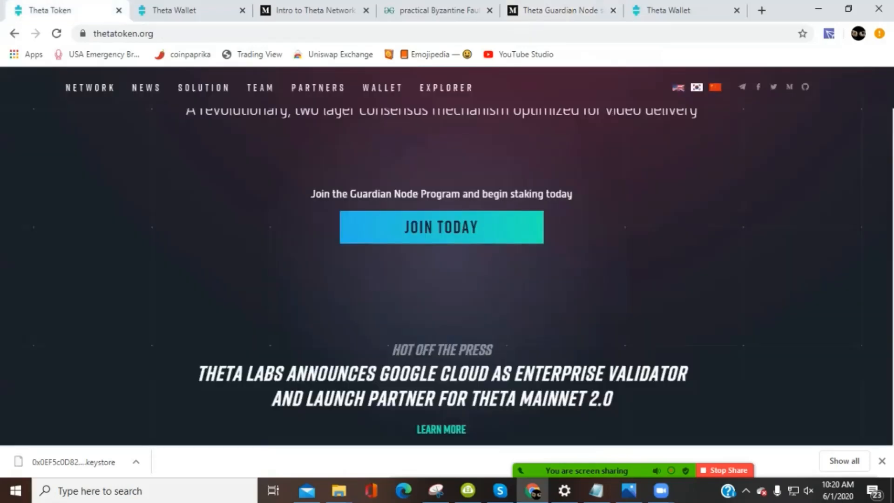
{"action": "scroll", "scroll_direction": "down", "scroll_amount": 3}
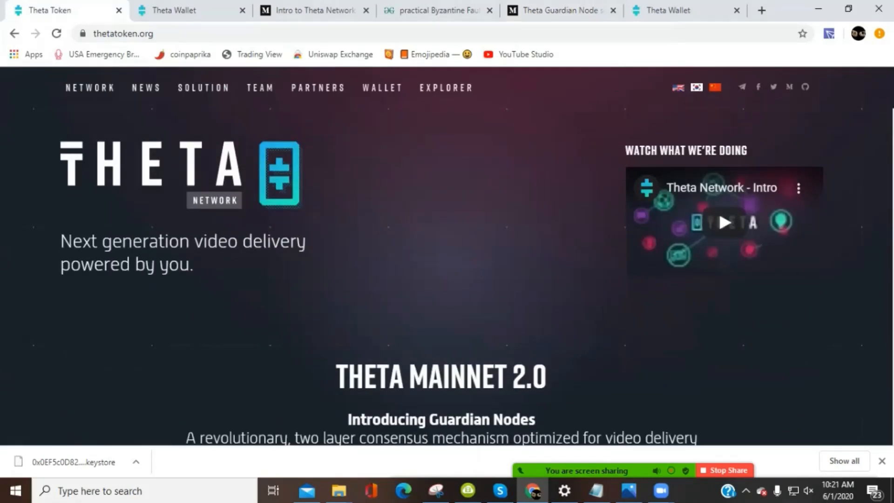
{"action": "scroll", "scroll_direction": "down", "scroll_amount": 3}
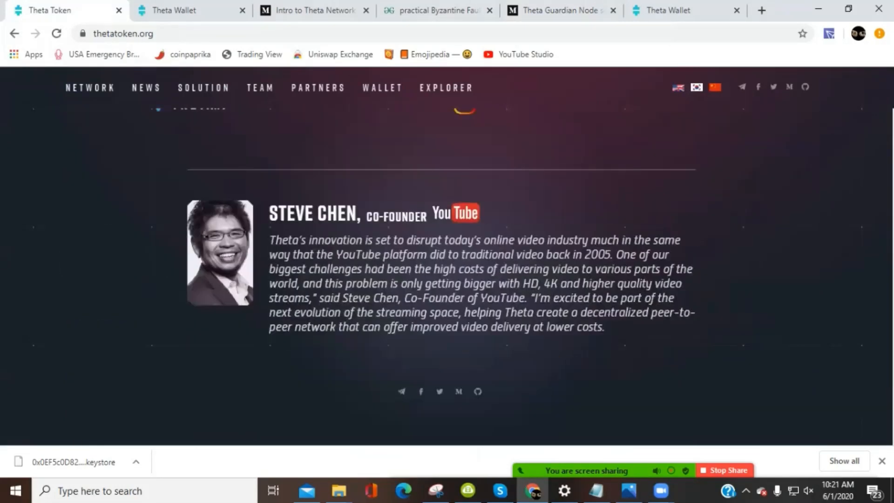
{"action": "scroll", "scroll_direction": "down", "scroll_amount": 3}
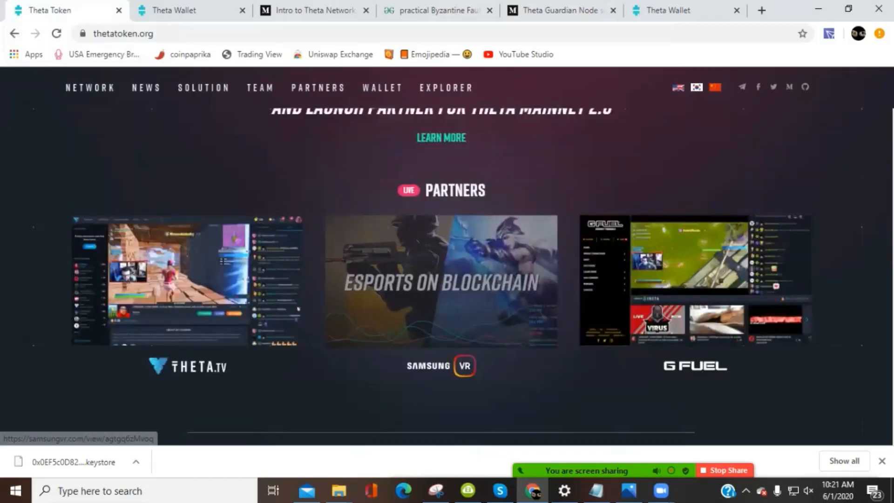
{"action": "scroll", "scroll_direction": "up", "scroll_amount": 3}
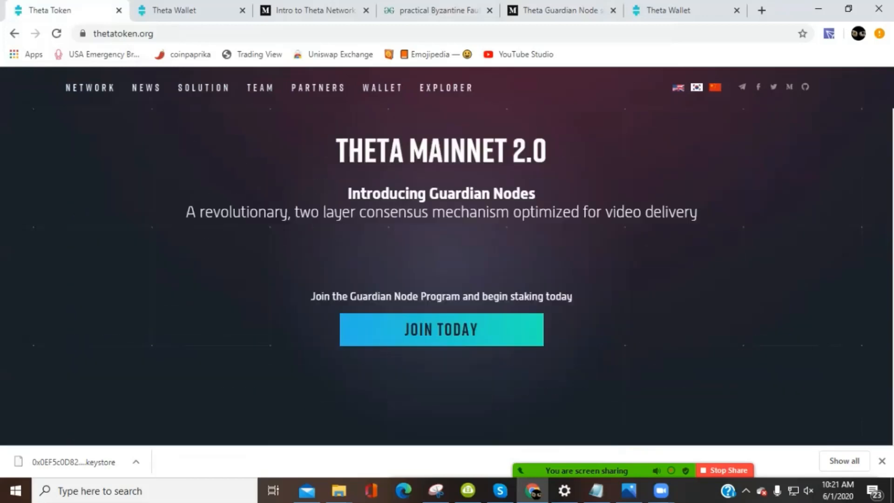
{"action": "scroll", "scroll_direction": "down", "scroll_amount": 3}
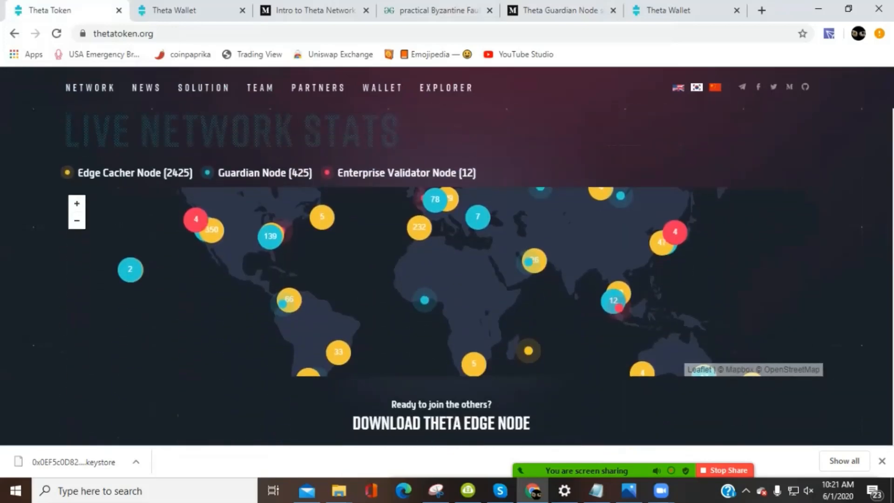
{"action": "scroll", "scroll_direction": "up", "scroll_amount": 3}
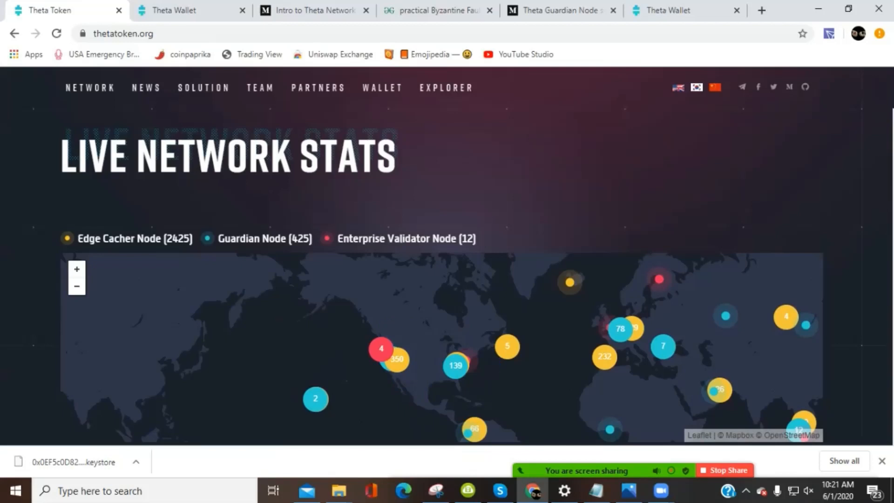
{"action": "scroll", "scroll_direction": "down", "scroll_amount": 3}
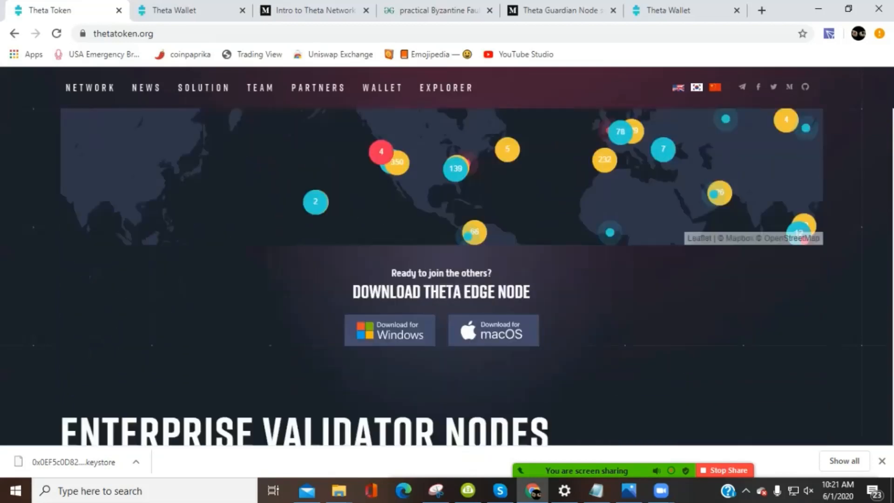
{"action": "mouse_move", "coordinate": [389, 329]}
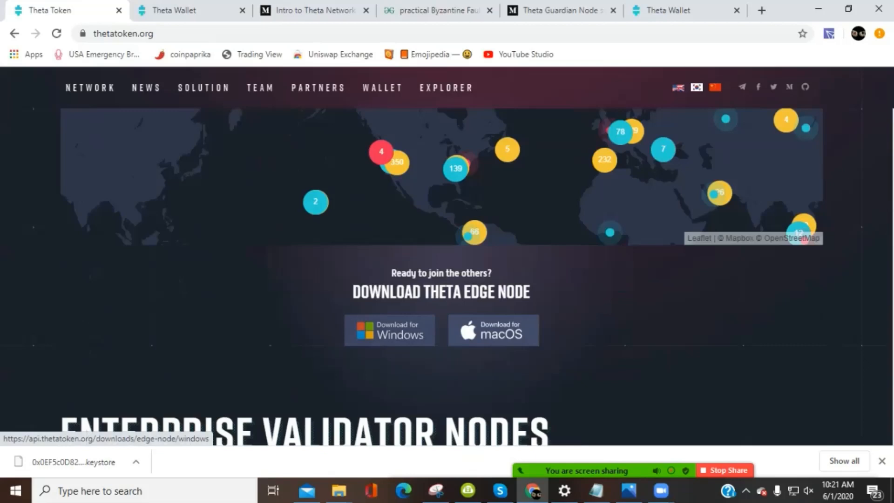
Download and save the Theta Edge Node Windows installer, then move the browser aside to show the desktop
{"action": "left_click", "coordinate": [390, 330]}
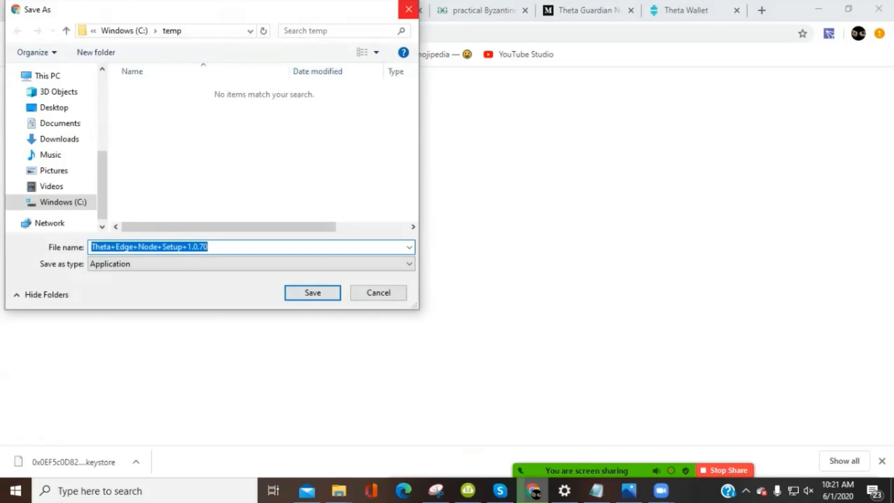
{"action": "left_click", "coordinate": [312, 292]}
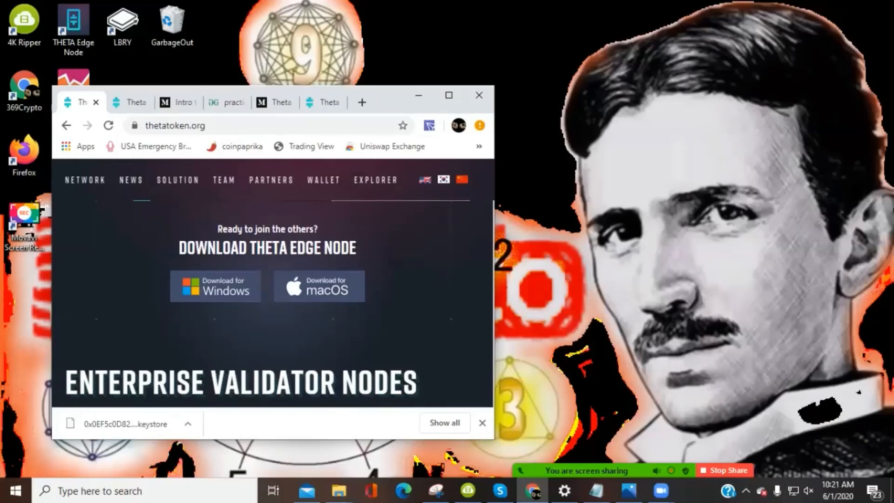
{"action": "left_click_drag", "start_coordinate": [274, 95], "coordinate": [672, 95]}
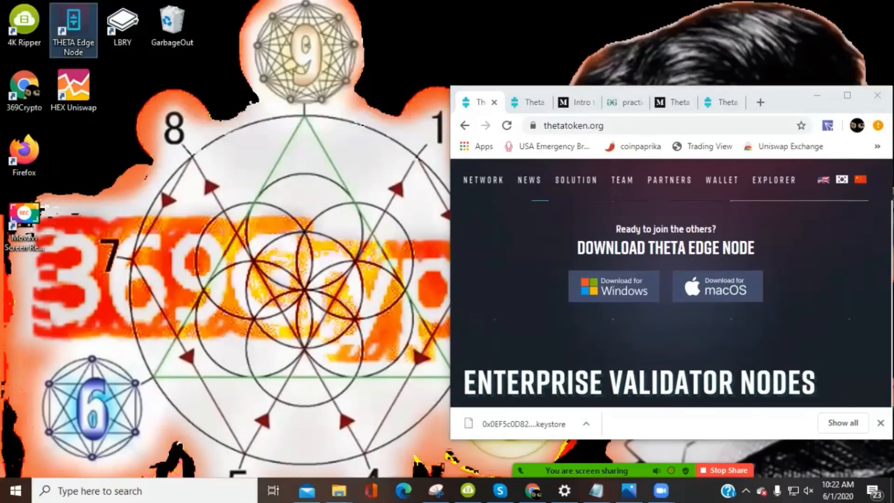
{"action": "mouse_move", "coordinate": [73, 28]}
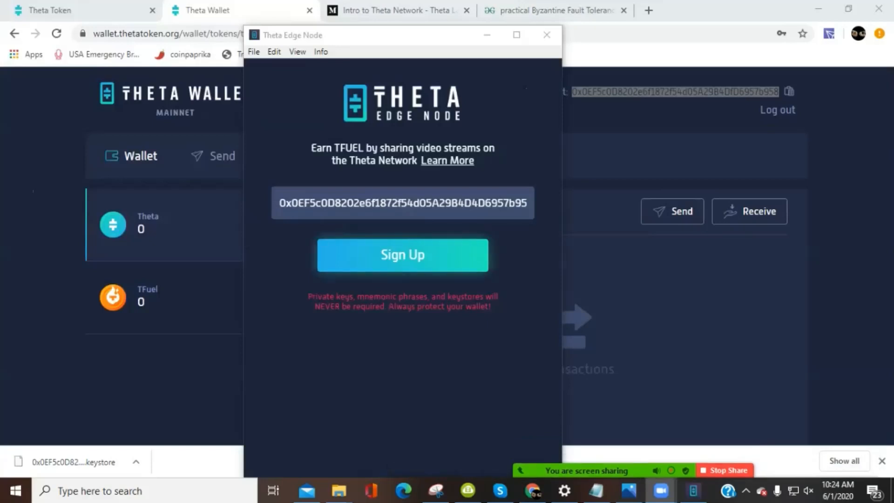
Sign up the Edge Node with the wallet address, review the Pre-Guardian Node details, then minimise the node app
{"action": "left_click", "coordinate": [402, 254]}
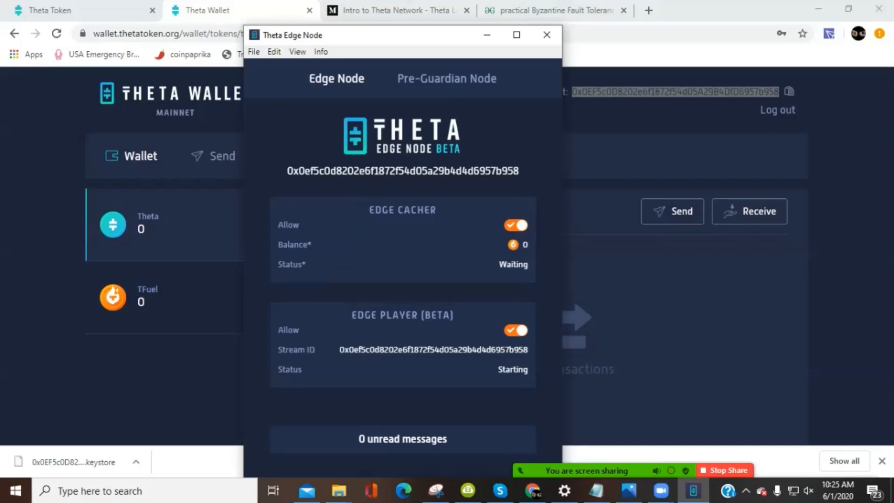
{"action": "left_click", "coordinate": [447, 78]}
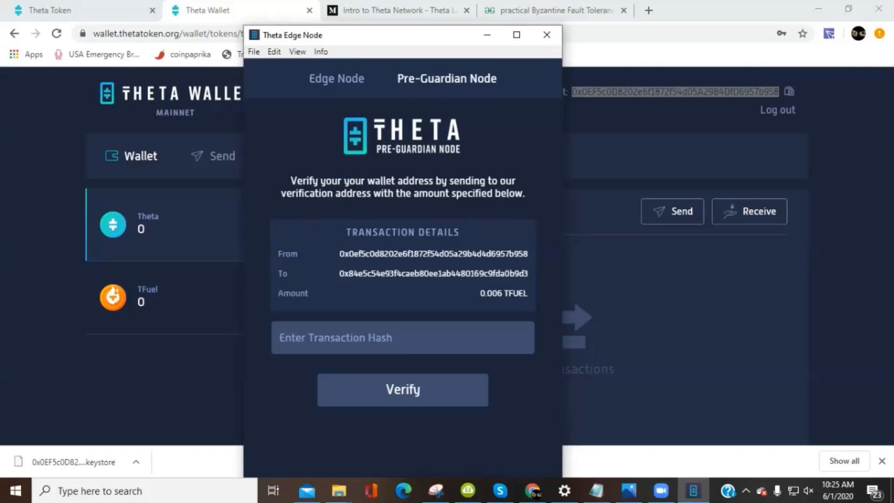
{"action": "left_click", "coordinate": [336, 78]}
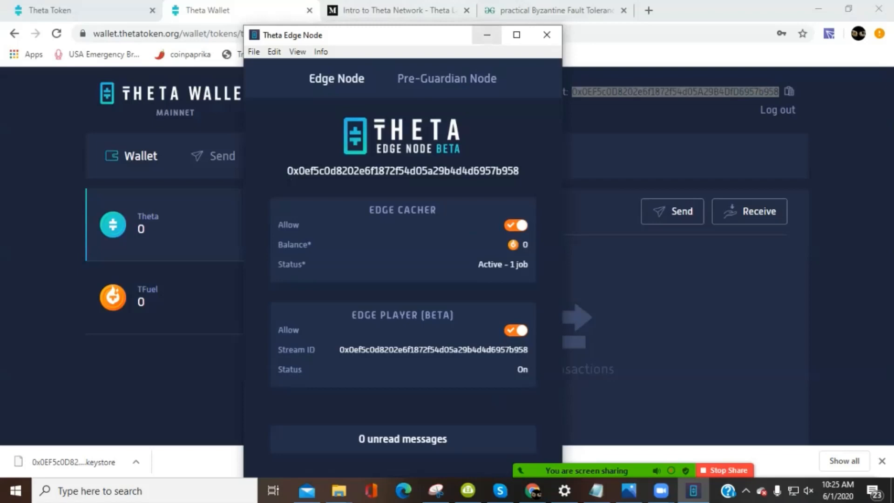
{"action": "left_click", "coordinate": [546, 35]}
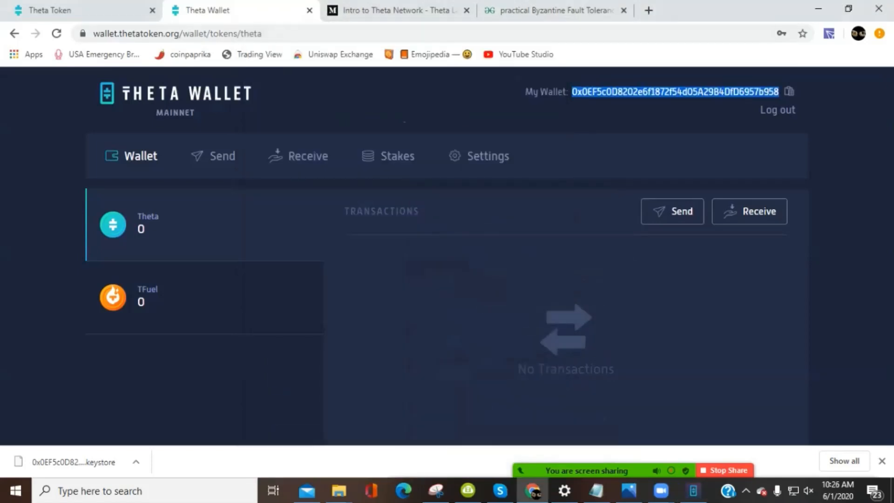
{"action": "left_click", "coordinate": [623, 490]}
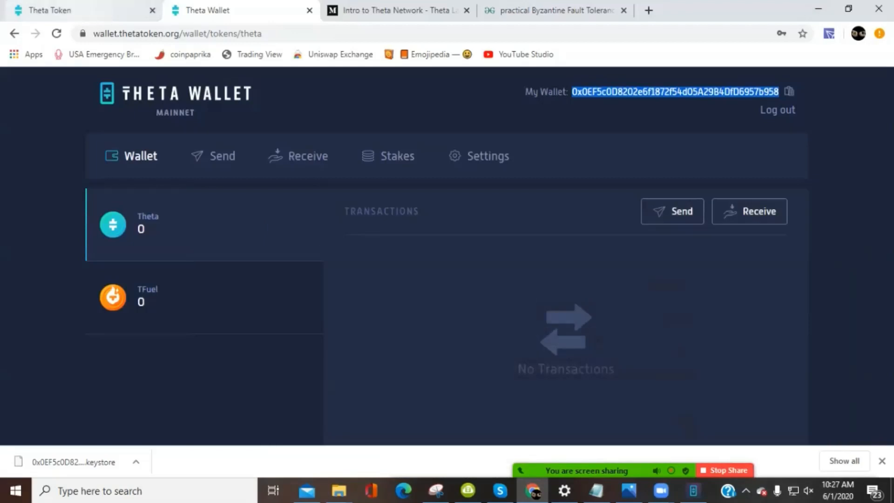
Browse the thetatoken.org homepage through partners and the node map, then reopen the Intro to Theta Network article
{"action": "left_click", "coordinate": [56, 10]}
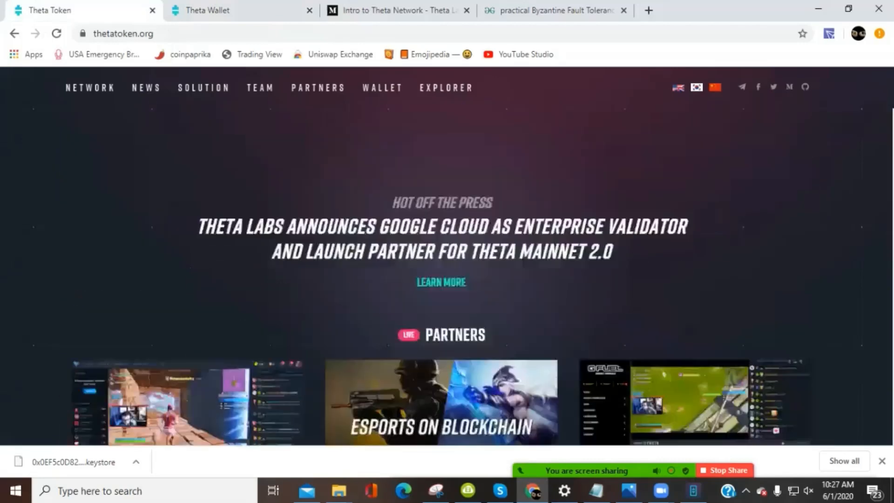
{"action": "scroll", "scroll_direction": "up", "scroll_amount": 3}
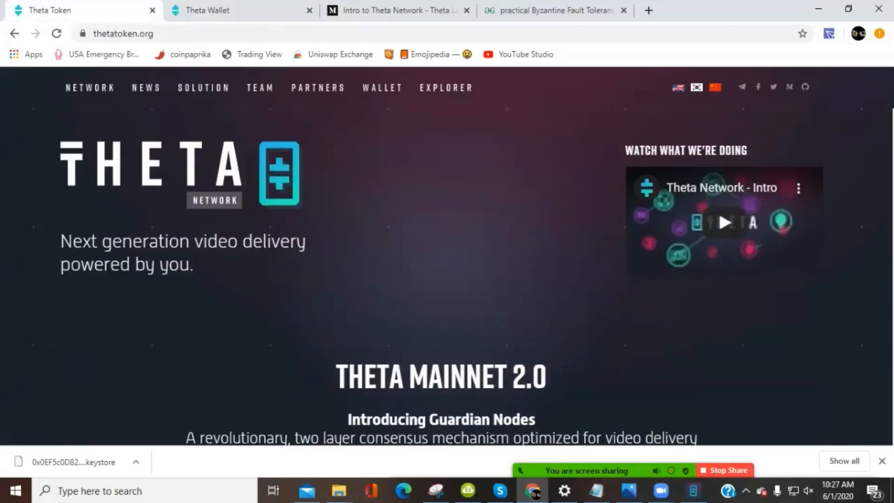
{"action": "scroll", "scroll_direction": "down", "scroll_amount": 3}
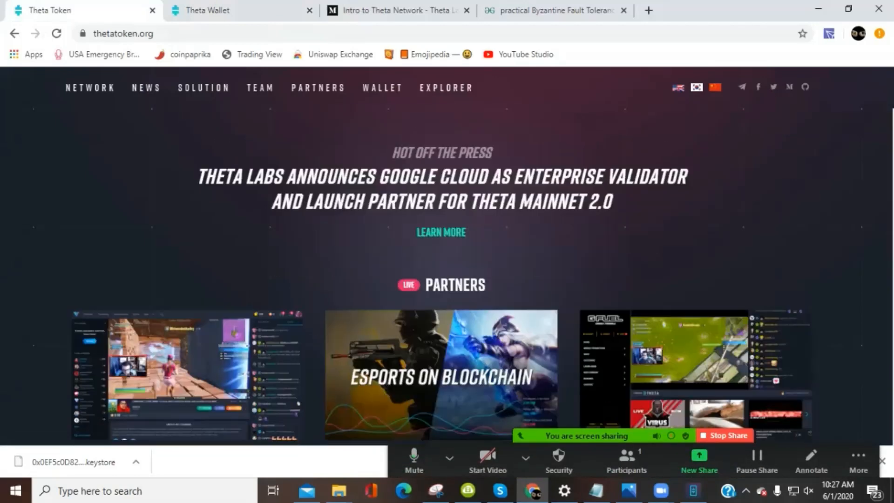
{"action": "scroll", "scroll_direction": "down", "scroll_amount": 3}
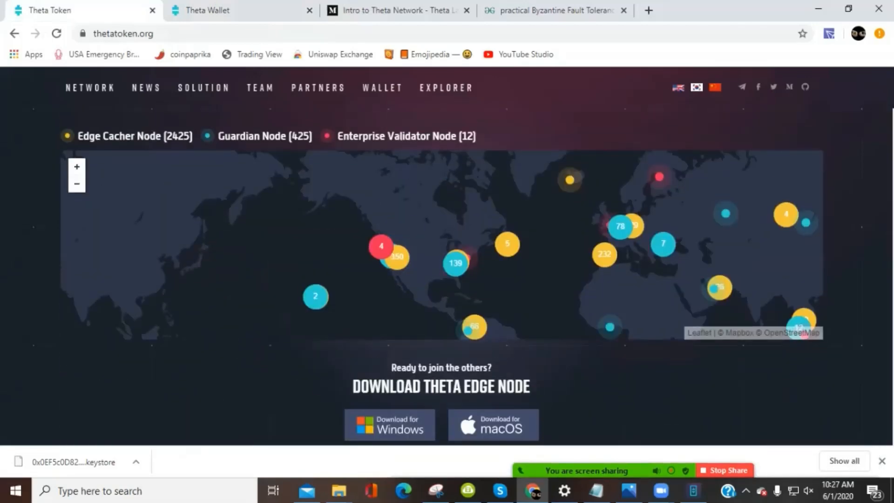
{"action": "mouse_move", "coordinate": [389, 424]}
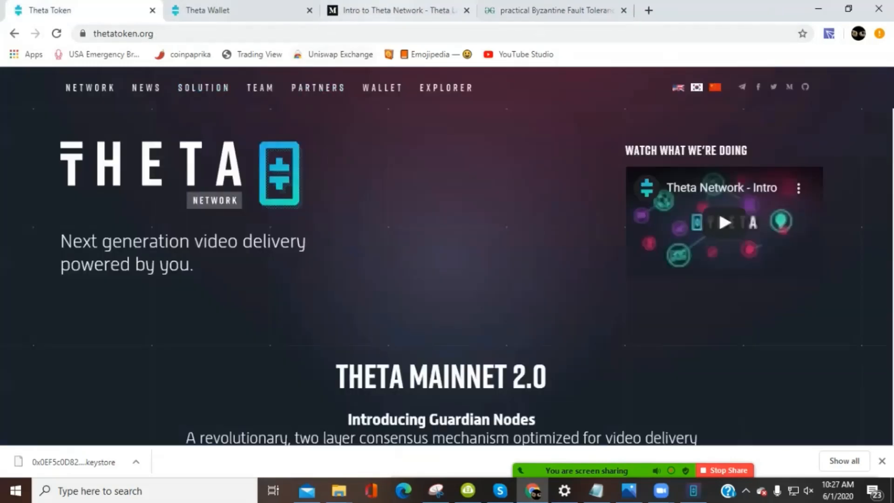
{"action": "left_click", "coordinate": [393, 11]}
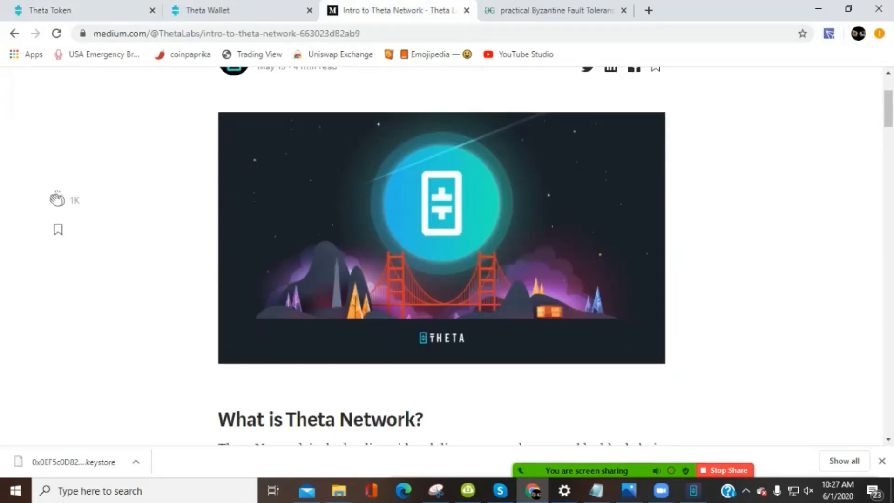